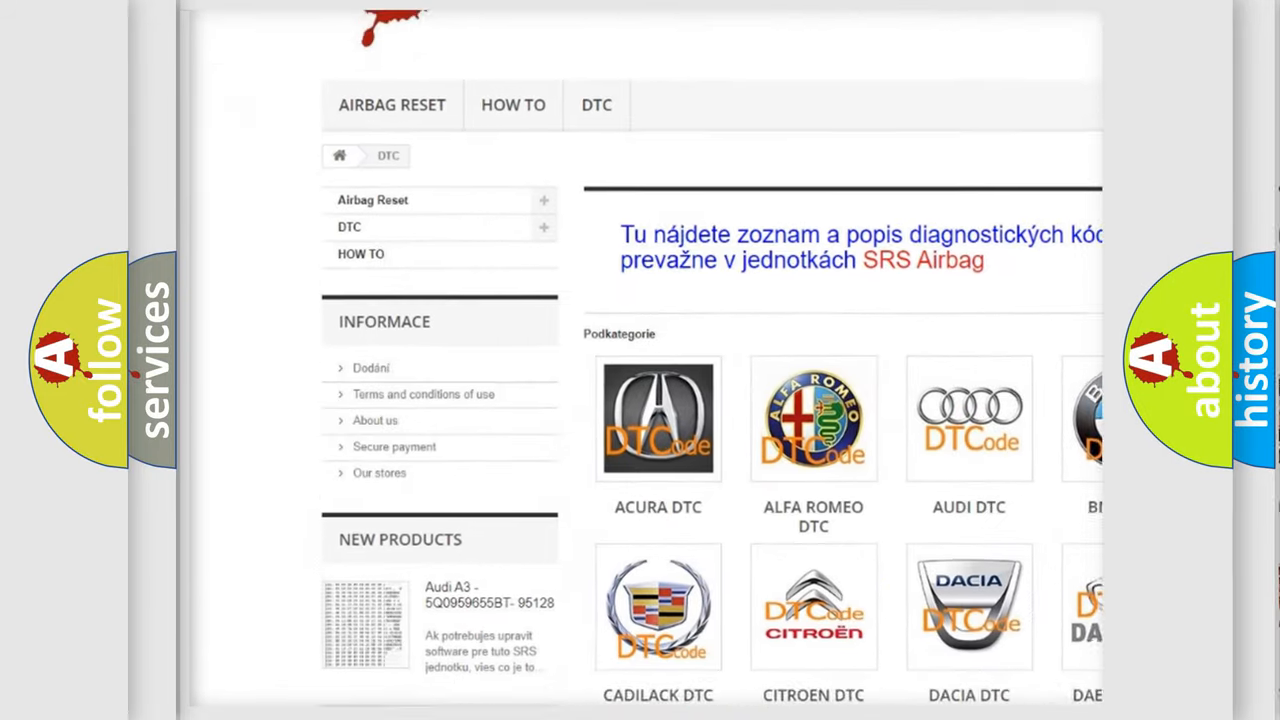
scroll("down", 3)
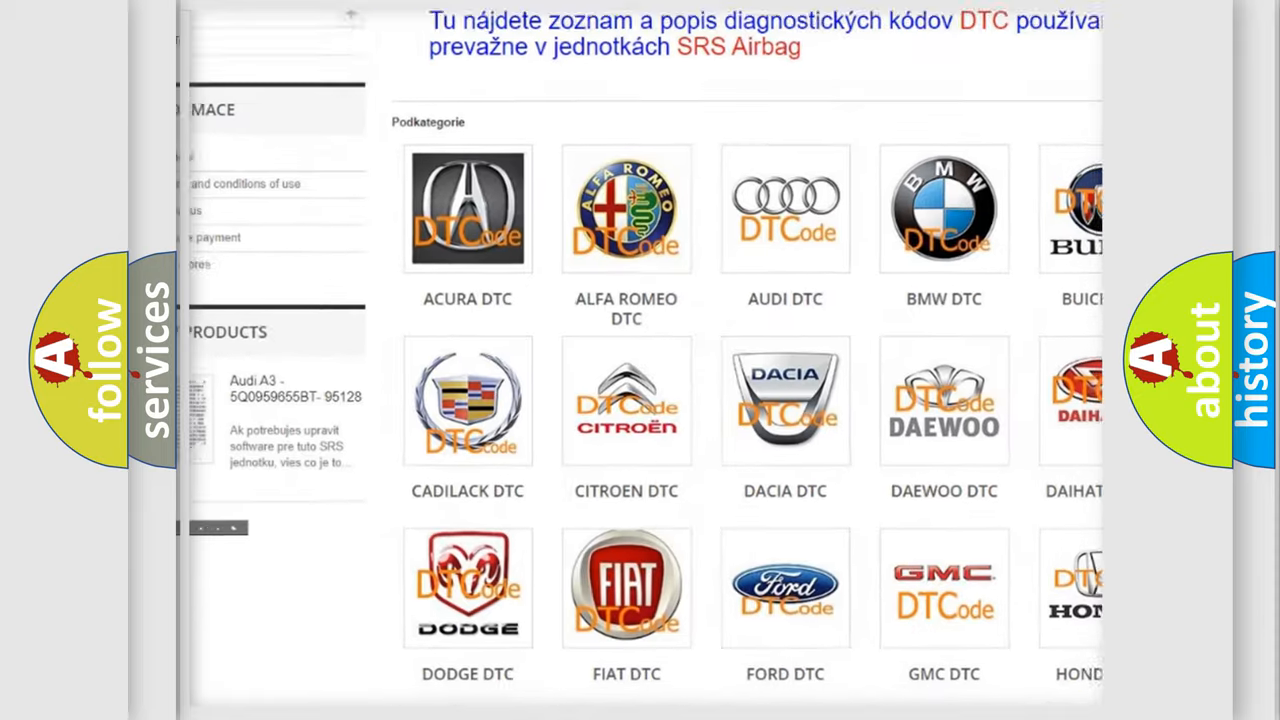
scroll("down", 3)
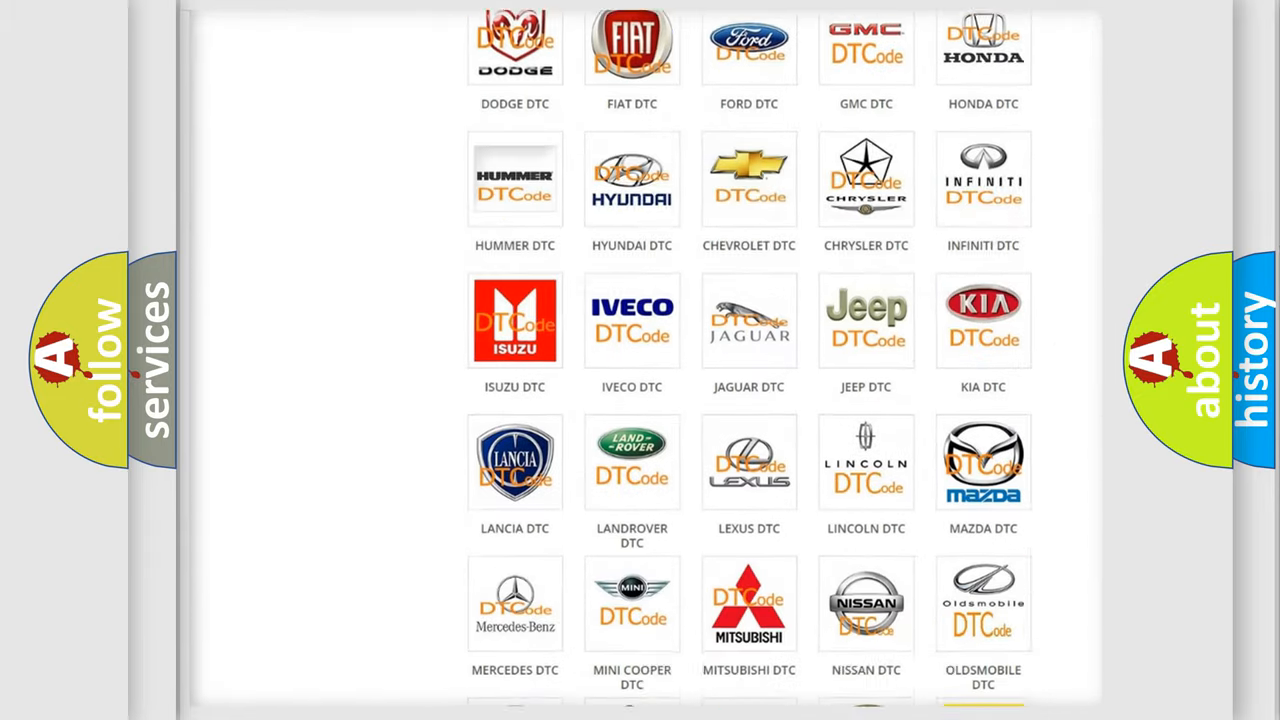
scroll("down", 3)
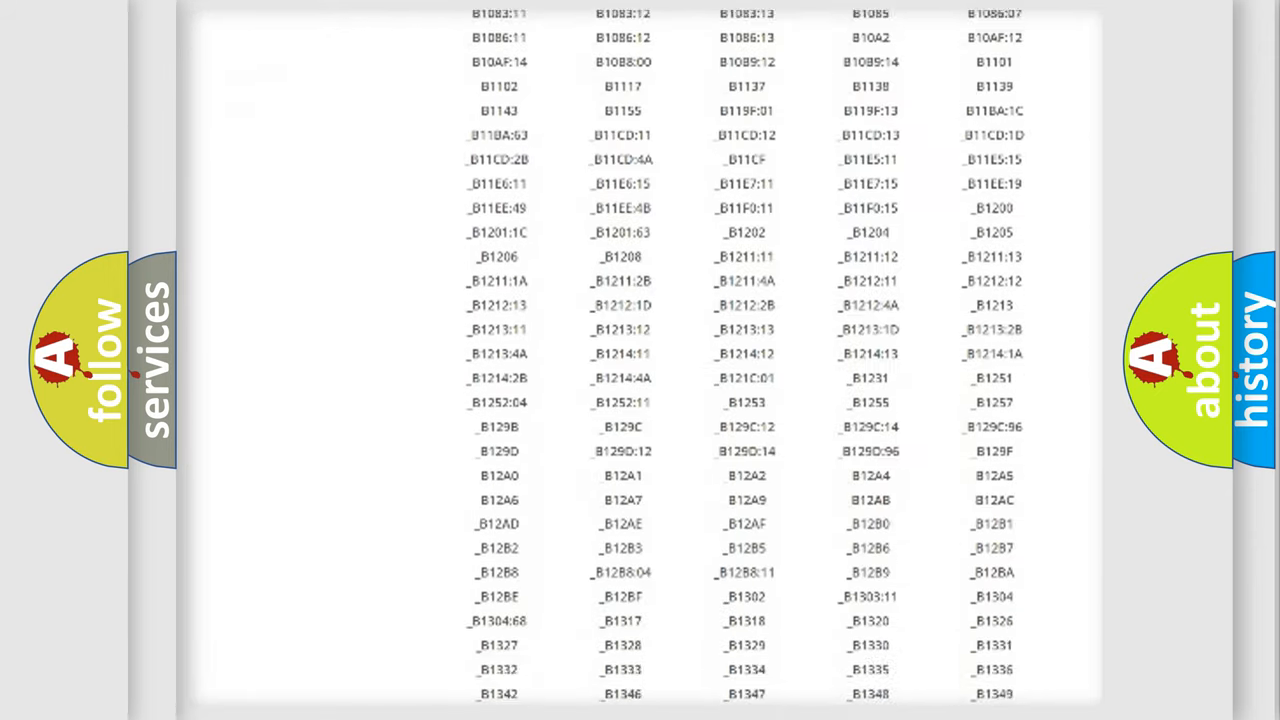
scroll("down", 3)
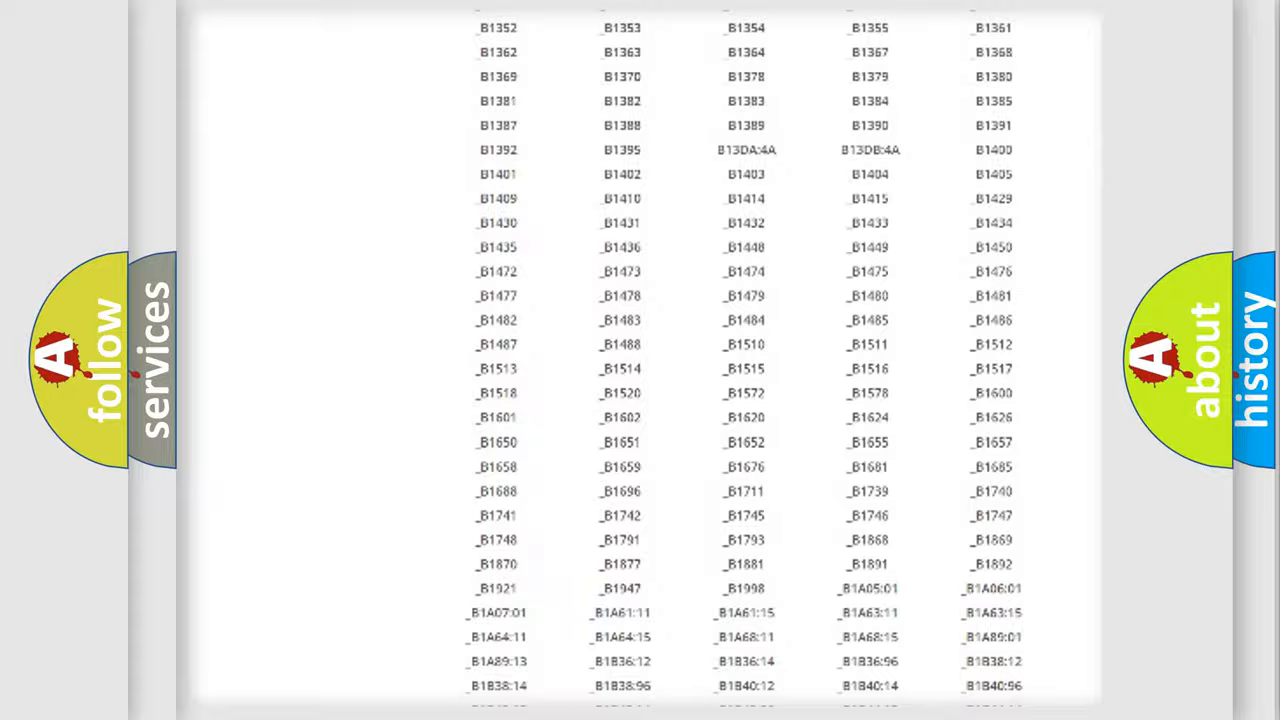